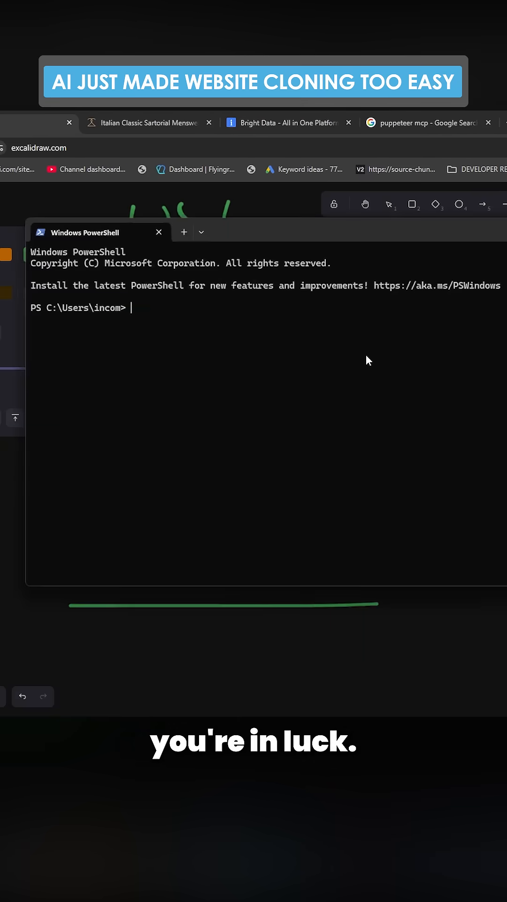
{"action": "type", "text": "wsl -d Ubuntu"}
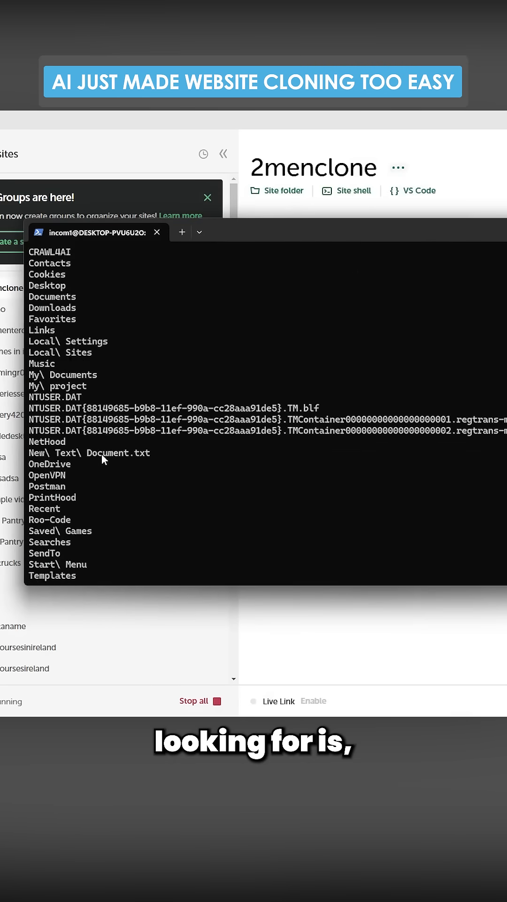
{"action": "type", "text": "cd L"}
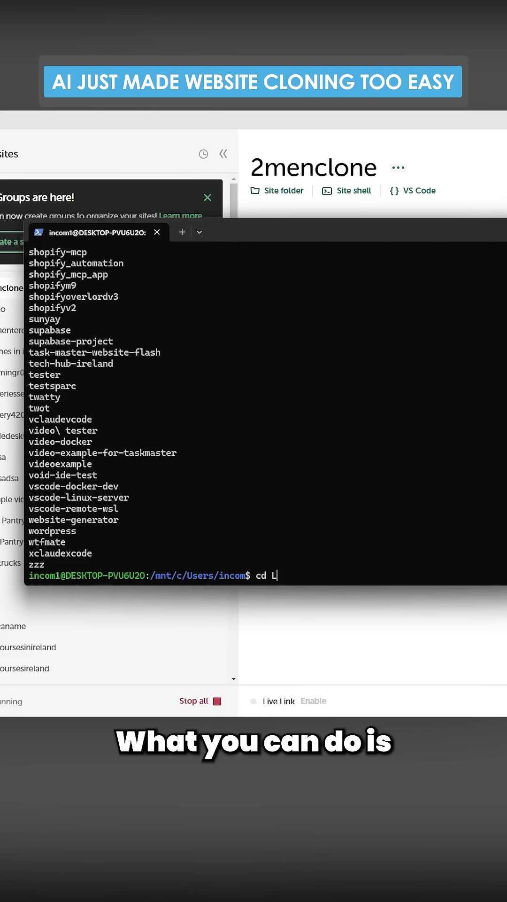
{"action": "type", "text": "ocal\\ Sites"}
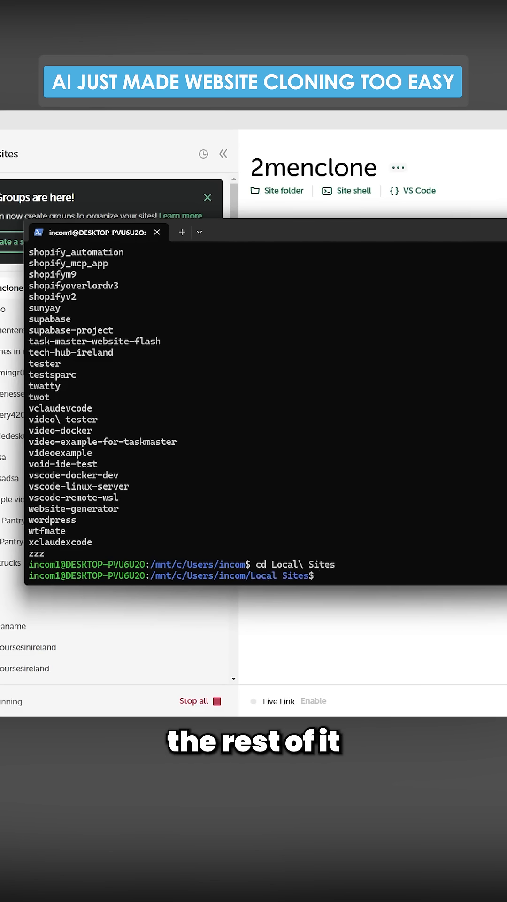
{"action": "type", "text": "cd 2menclone/"}
{"action": "type", "text": "dir"}
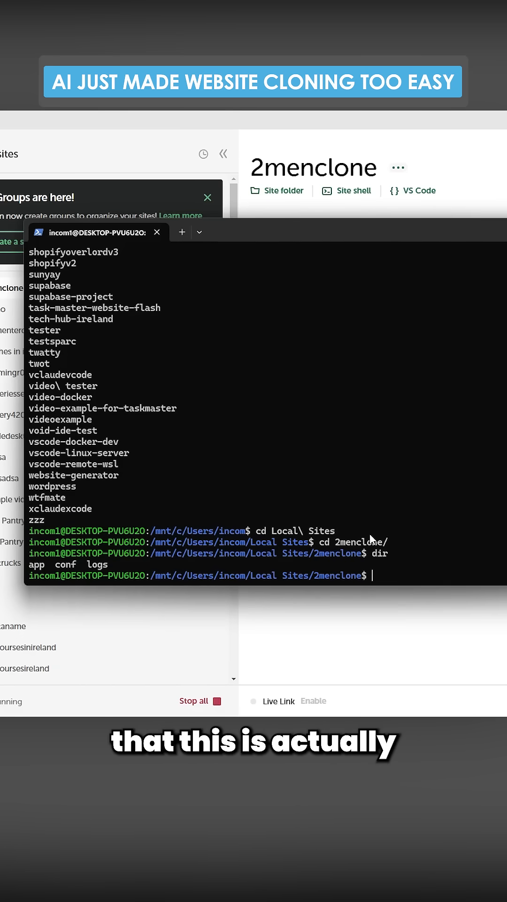
{"action": "mouse_move", "coordinate": [357, 142]}
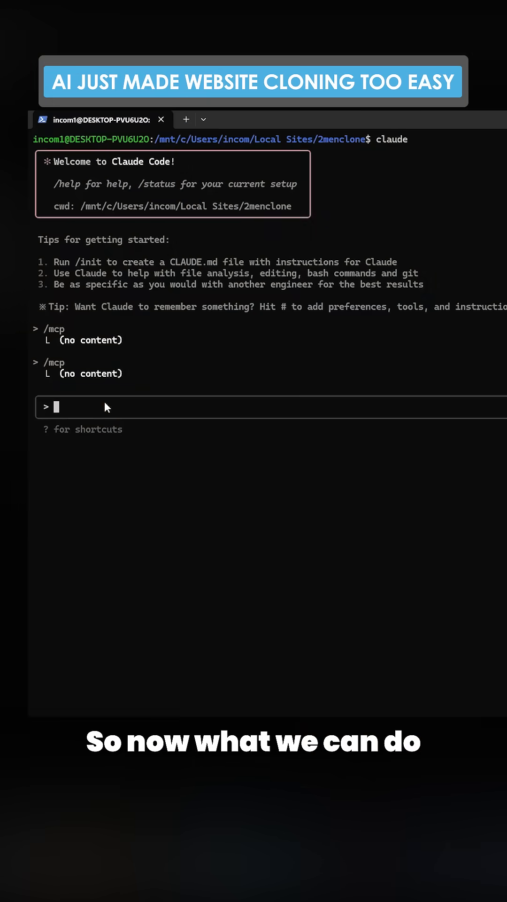
{"action": "type", "text": "You are"}
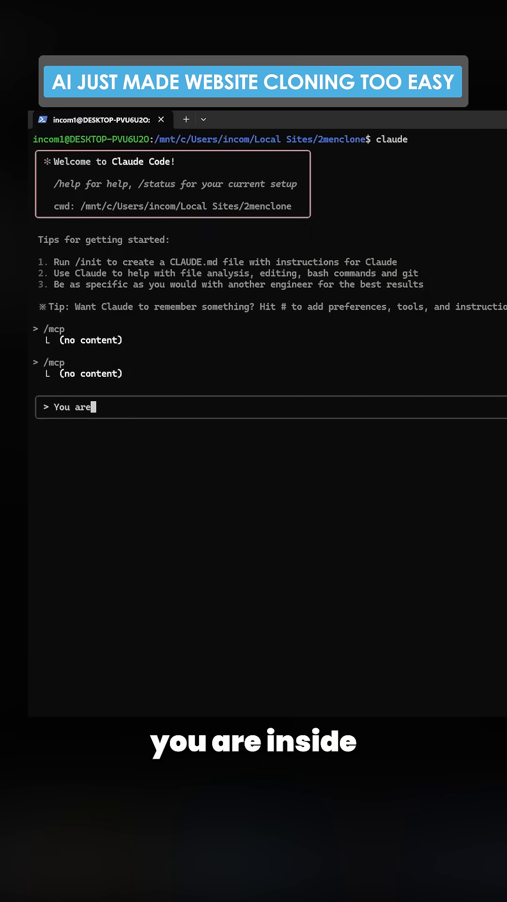
{"action": "type", "text": "inside a fresh wordpress"}
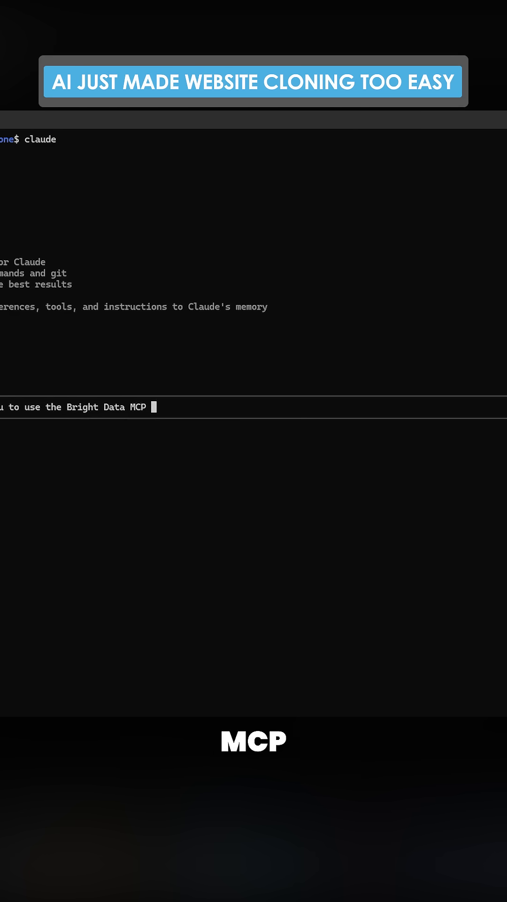
{"action": "type", "text": "and Puppeteer to do"}
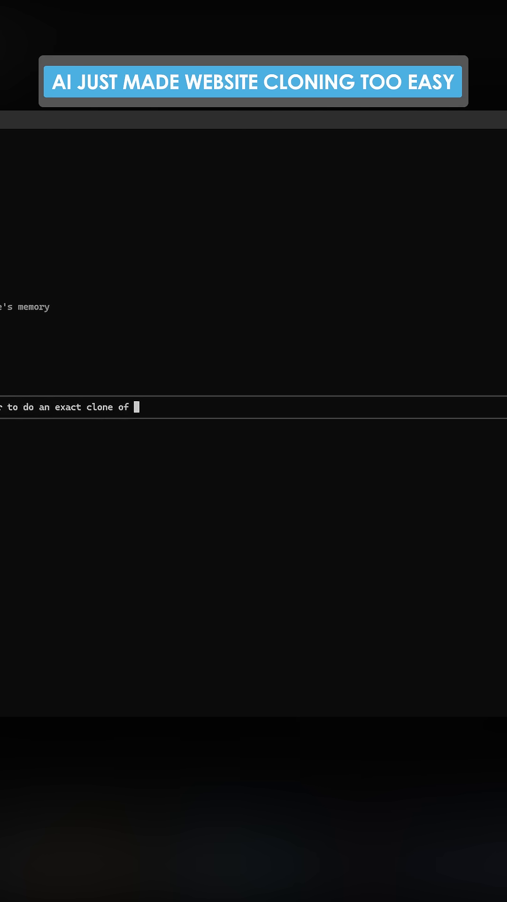
{"action": "type", "text": "the website 2men.it - at least the ho"}
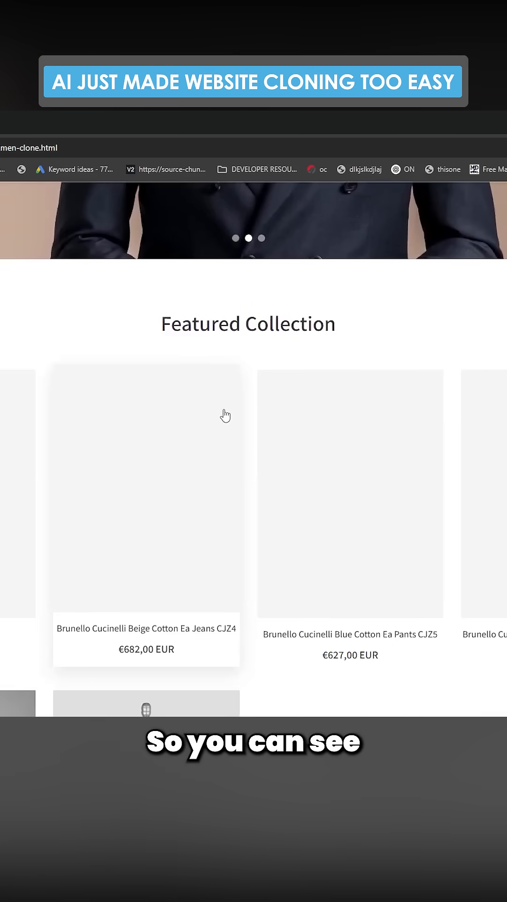
{"action": "scroll", "scroll_direction": "down", "scroll_amount": 3}
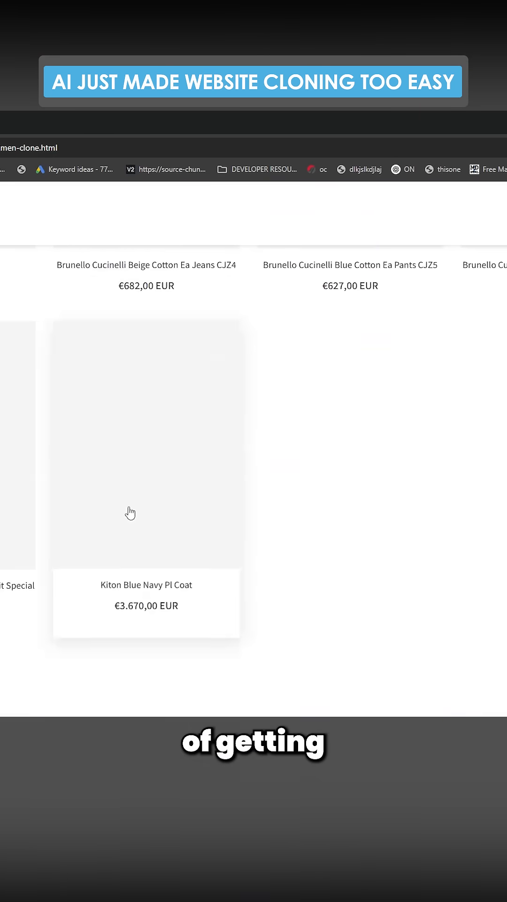